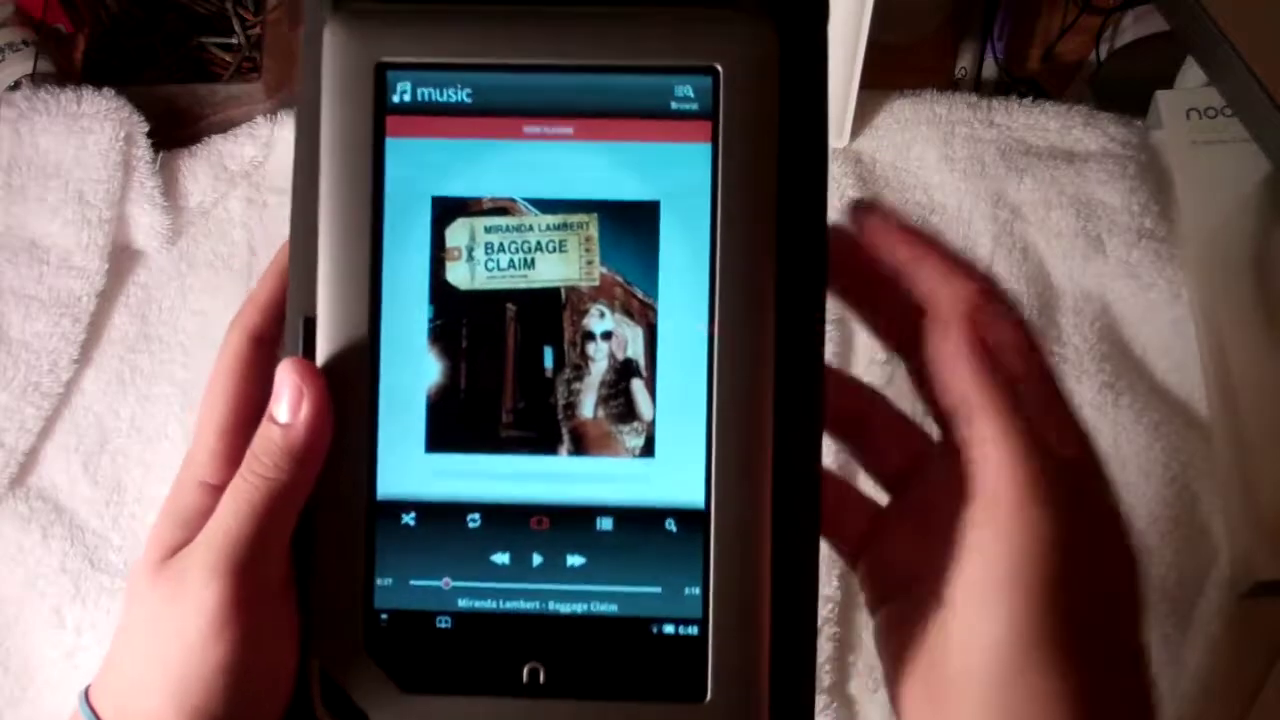
# Start playback of Miranda Lambert's 'Baggage Claim' from the Now Playing screen
pyautogui.click(538, 560)
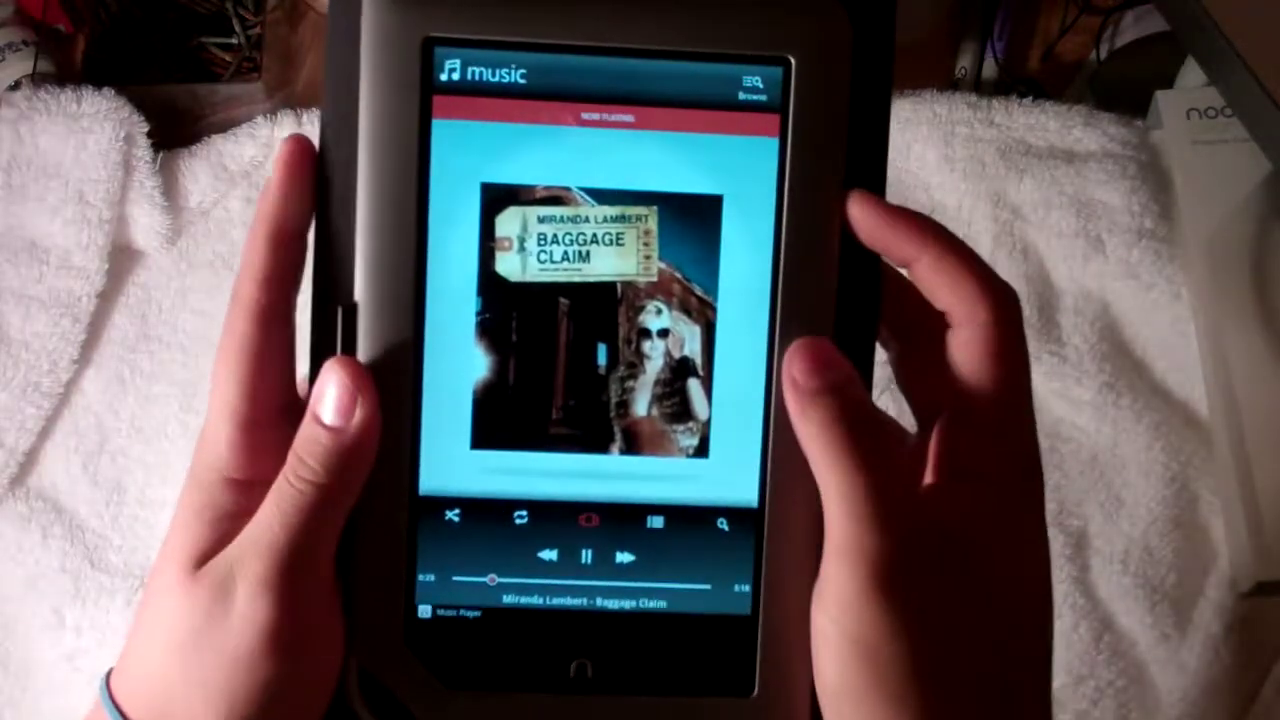